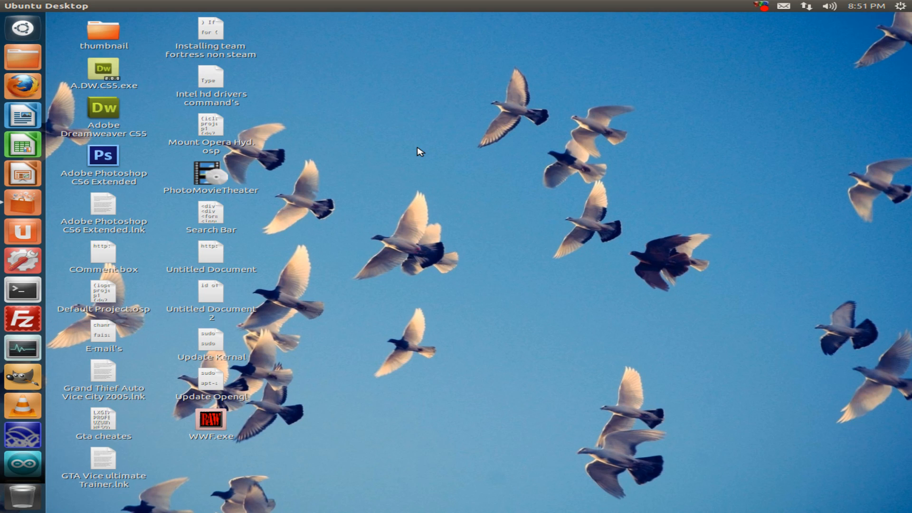
mouse_move(408, 174)
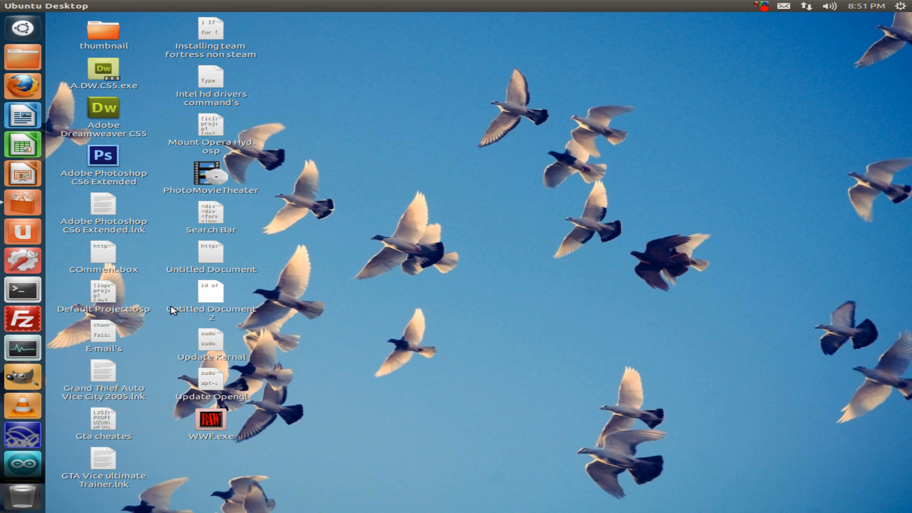
mouse_move(22, 203)
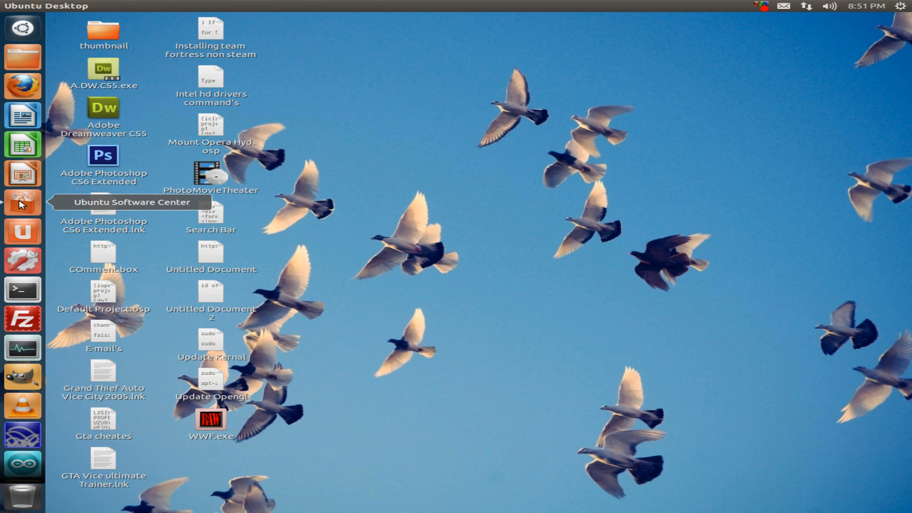
mouse_move(36, 204)
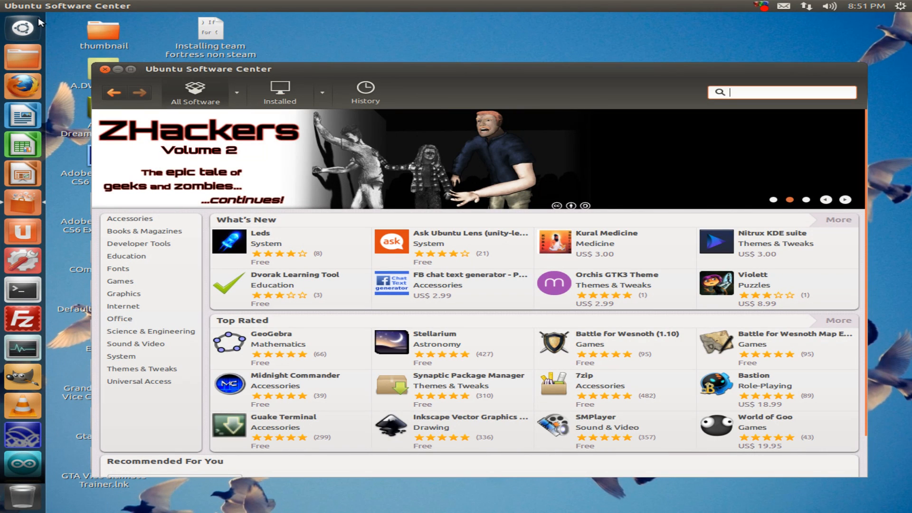
mouse_move(292, 74)
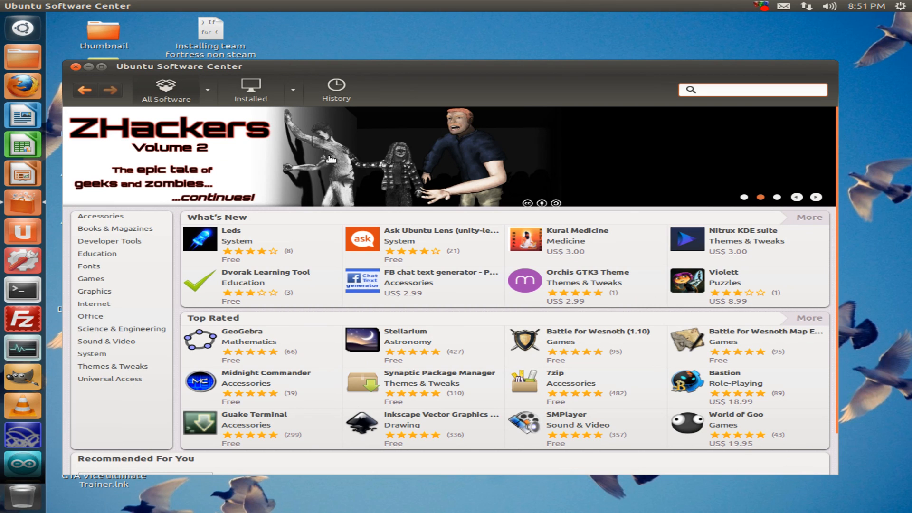
Search 'ubuntu rest' and confirm Ubuntu restricted extras shows as already installed
left_click(742, 89)
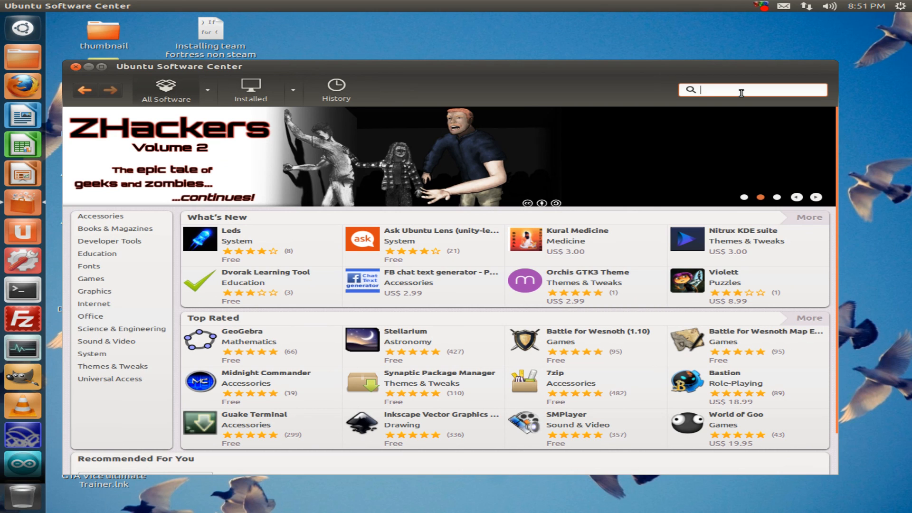
type("ubuntu")
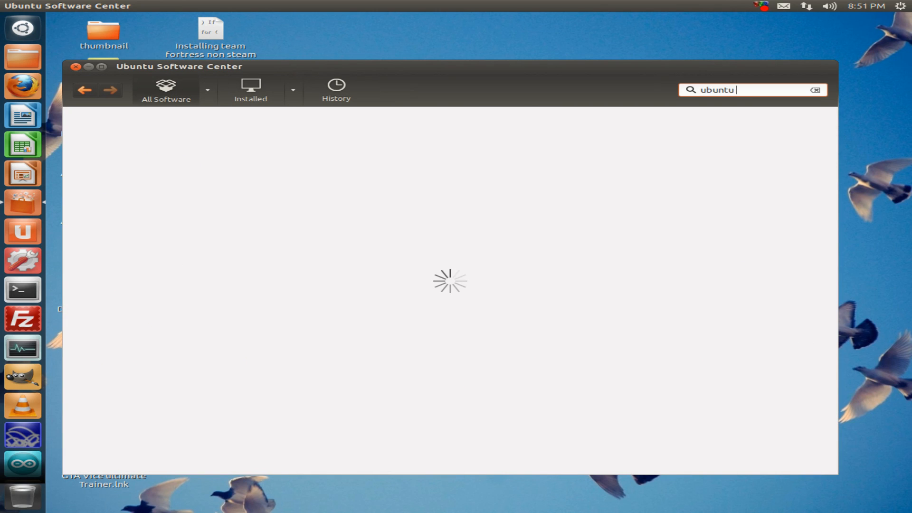
type("rest")
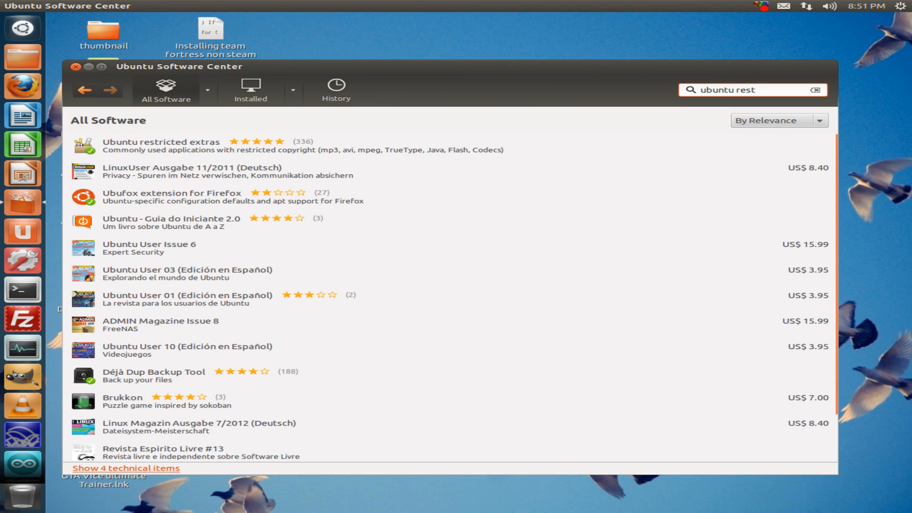
mouse_move(177, 148)
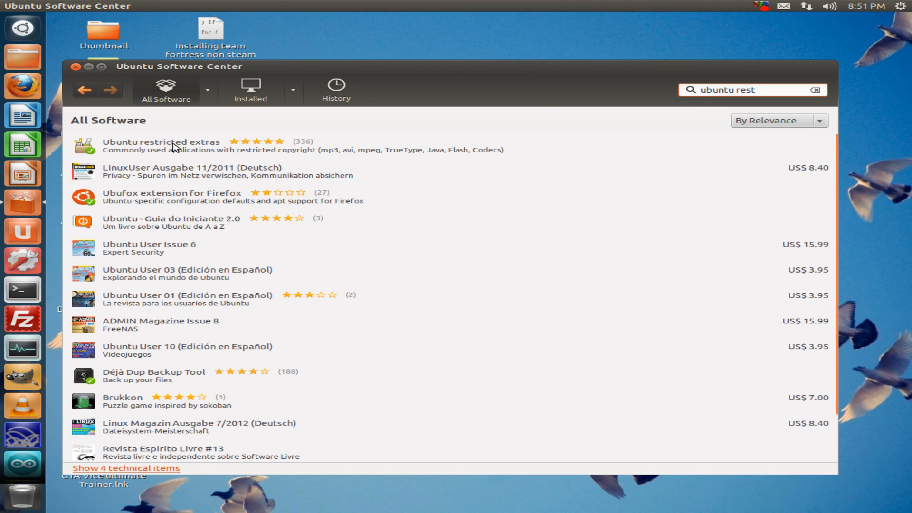
left_click(163, 146)
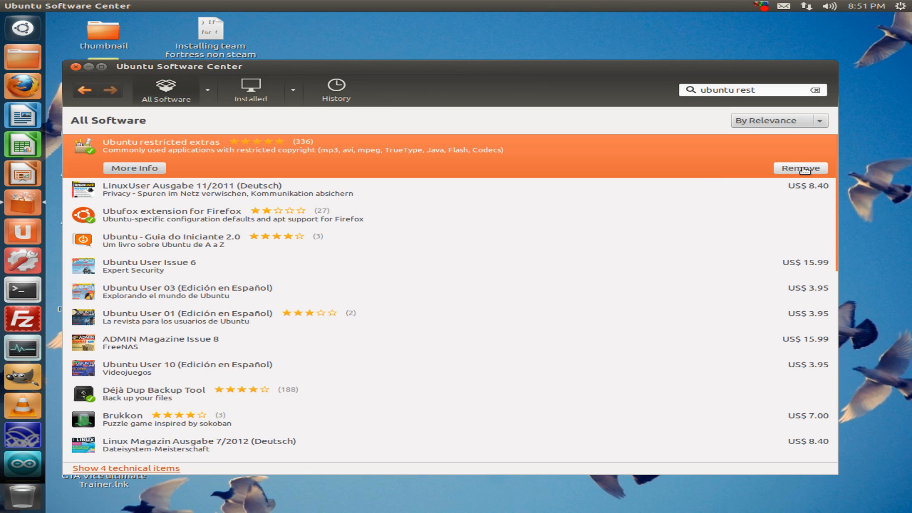
mouse_move(107, 155)
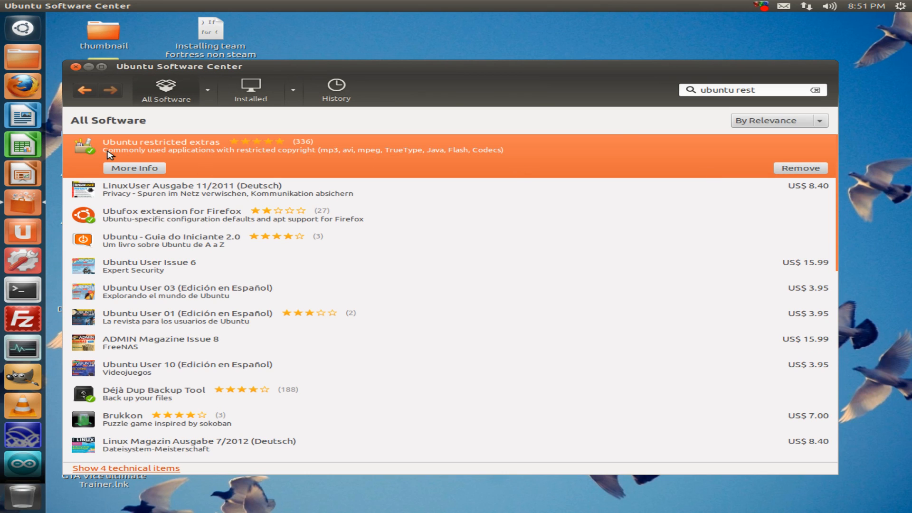
mouse_move(751, 86)
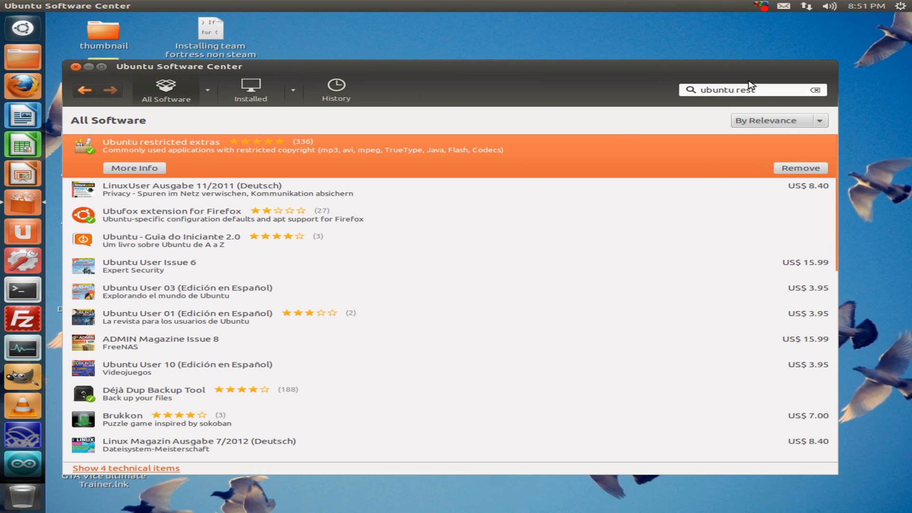
triple_click(751, 90)
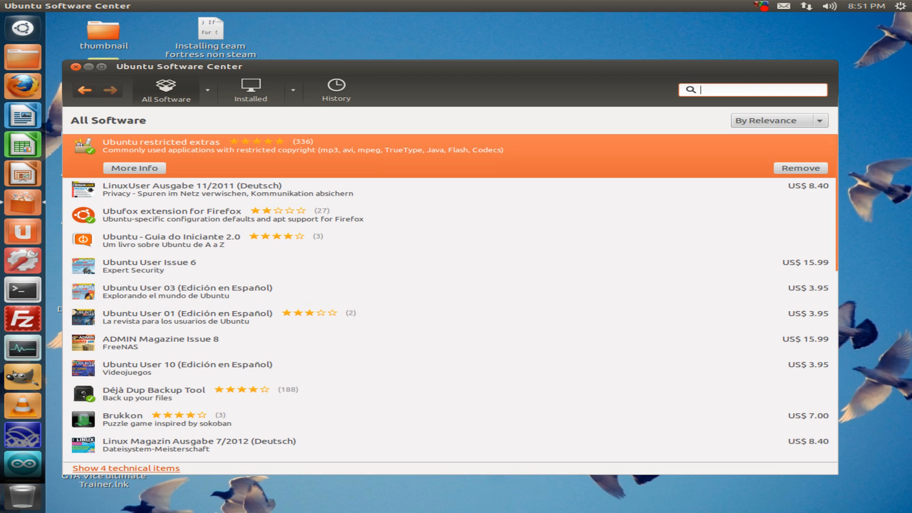
Search 'flash', confirm Adobe Flash plugin is installed, and clear the search
type("fla")
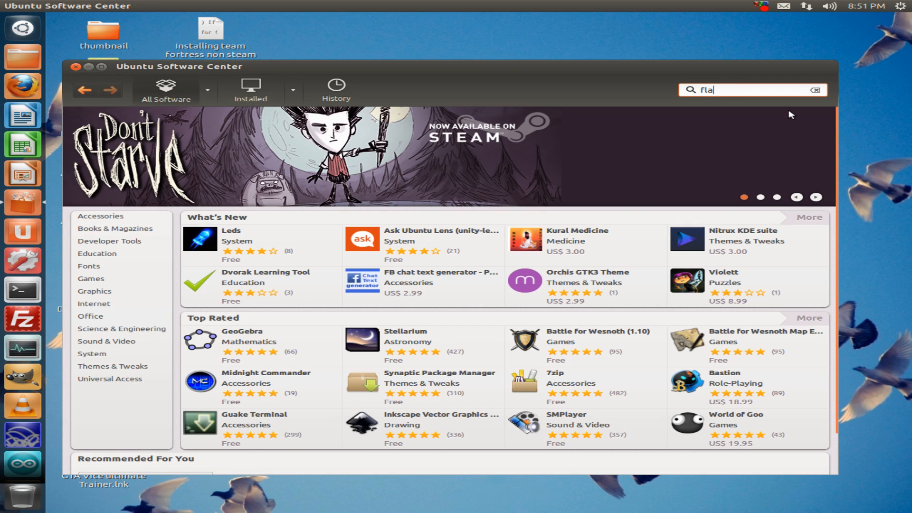
type("sh")
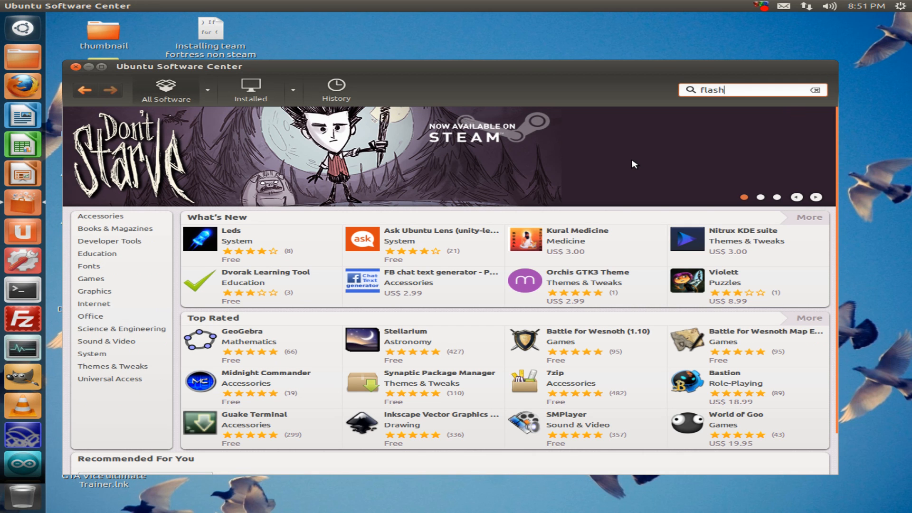
key("Return")
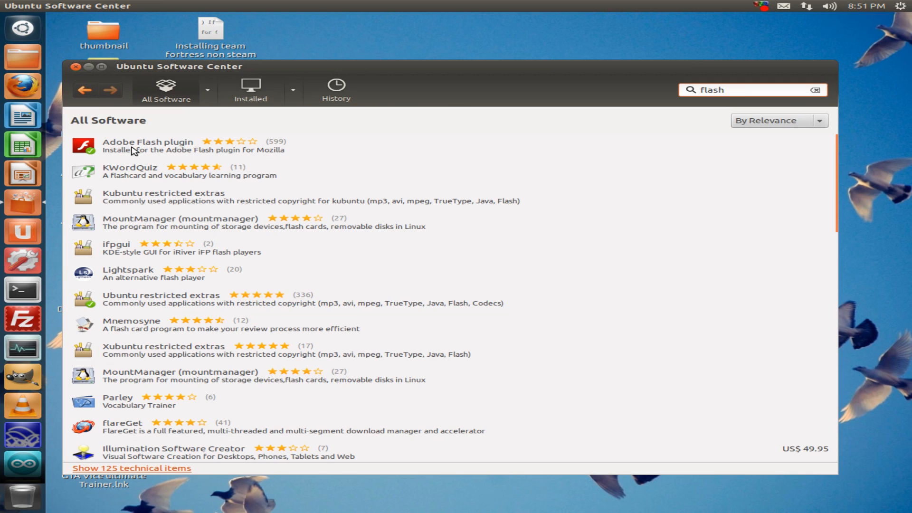
left_click(148, 146)
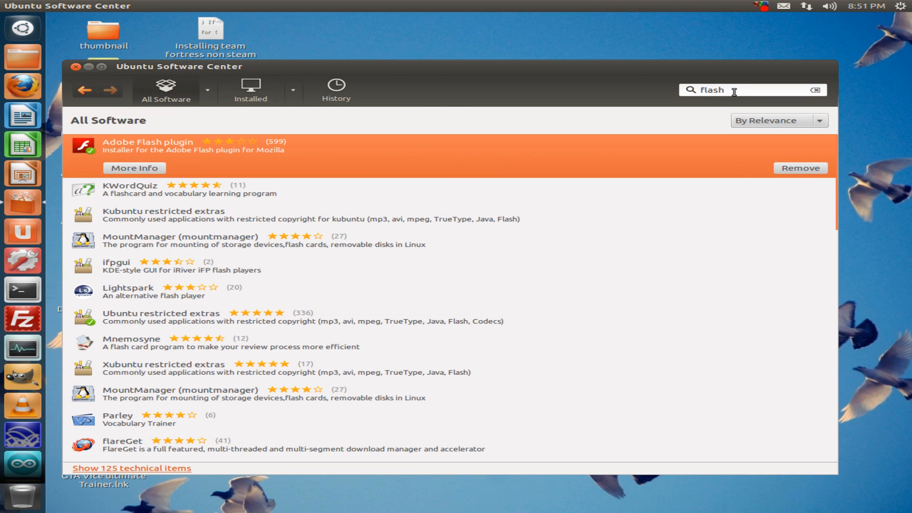
left_click(814, 90)
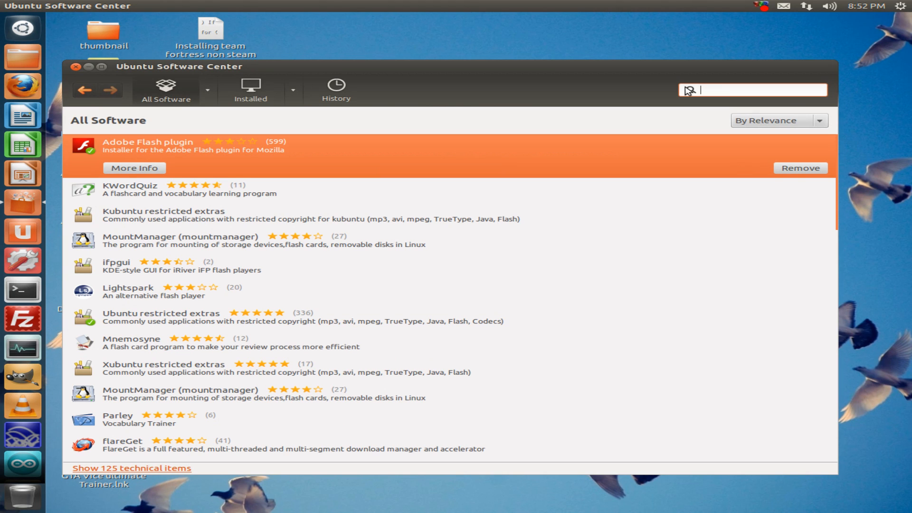
Search 'wine', confirm Wine Windows Program Loader is installed, and close Software Center
type("wine")
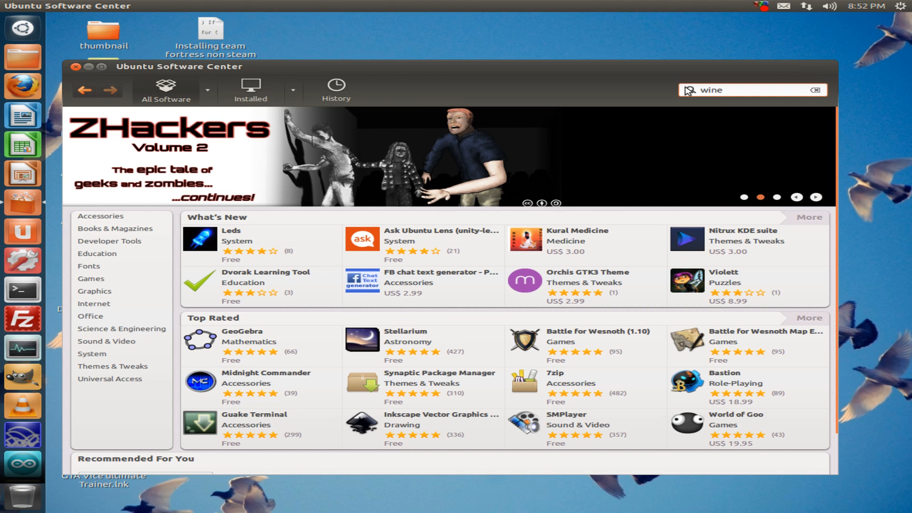
key("Return")
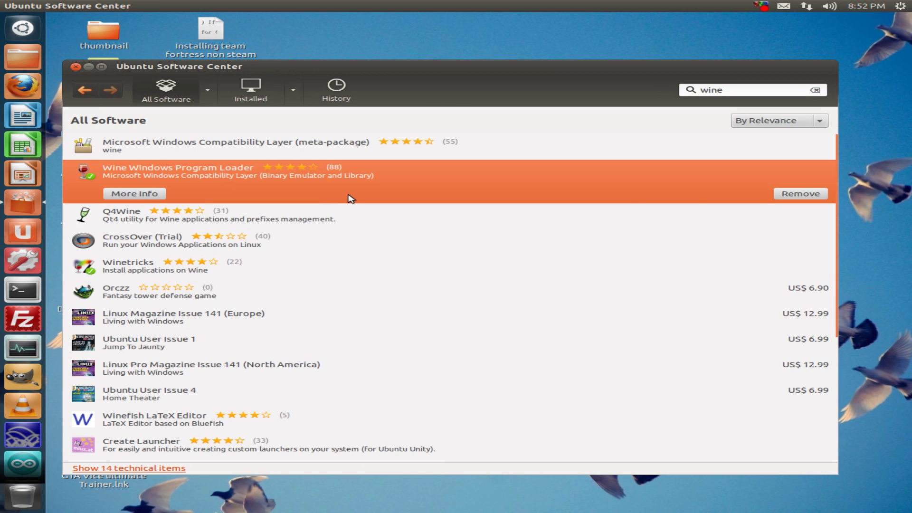
mouse_move(88, 68)
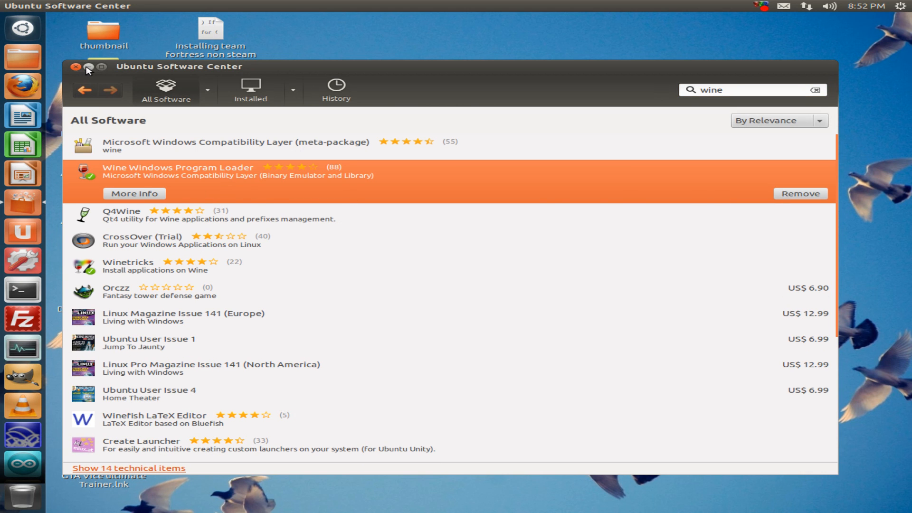
left_click(76, 67)
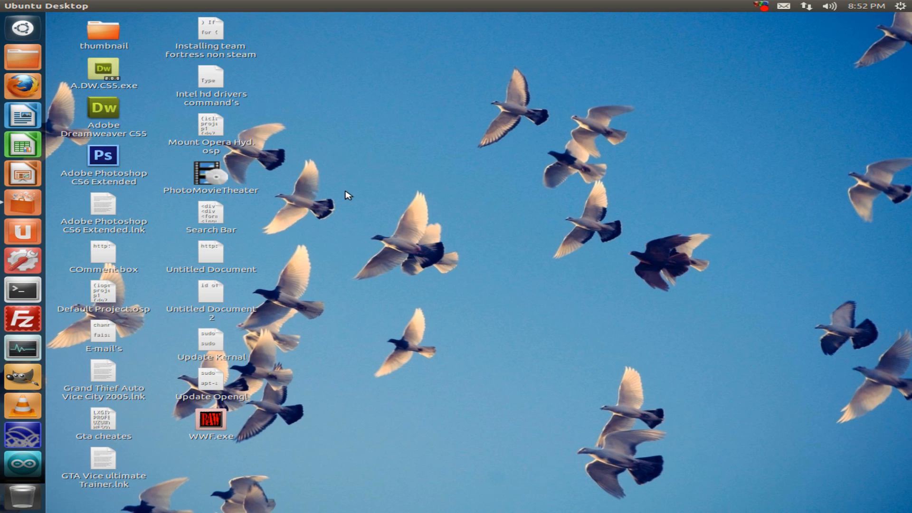
mouse_move(356, 204)
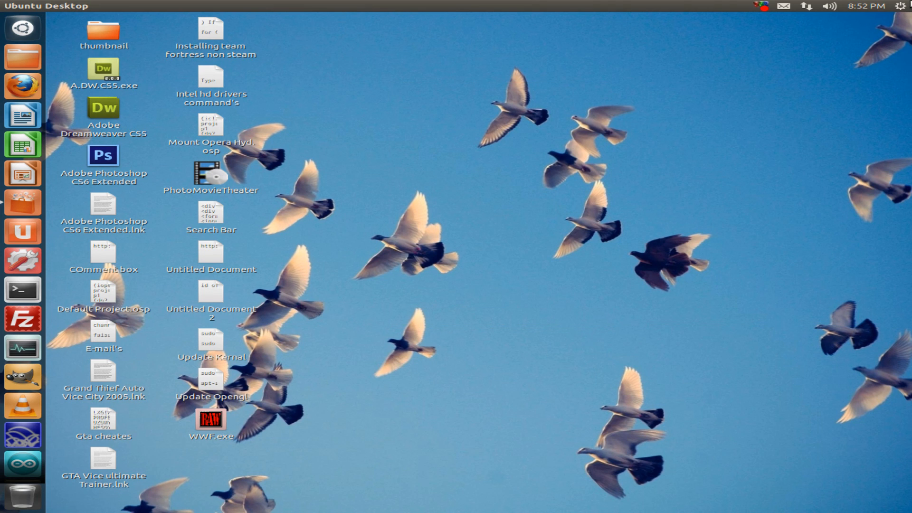
left_click(904, 6)
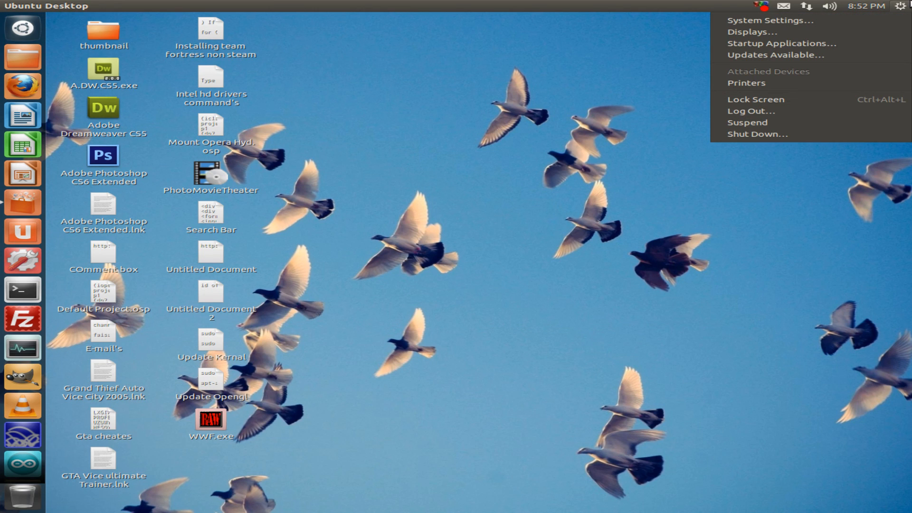
mouse_move(835, 92)
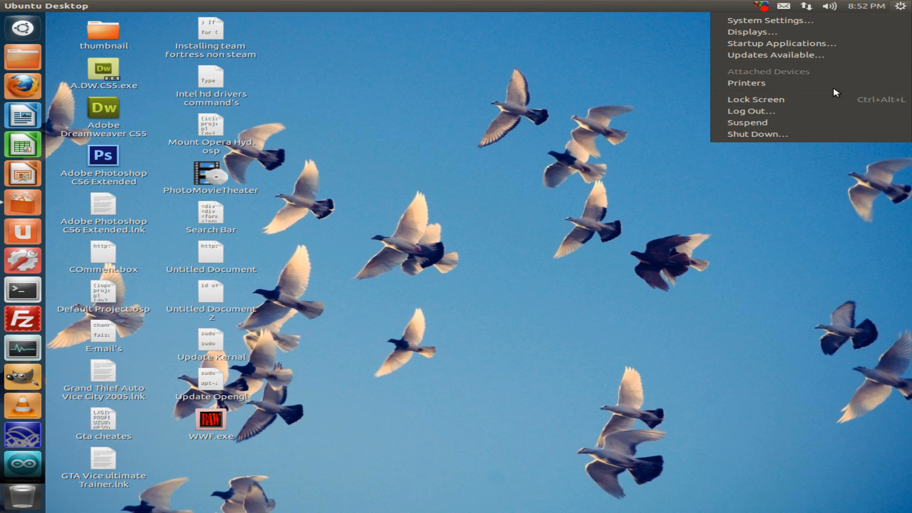
mouse_move(829, 98)
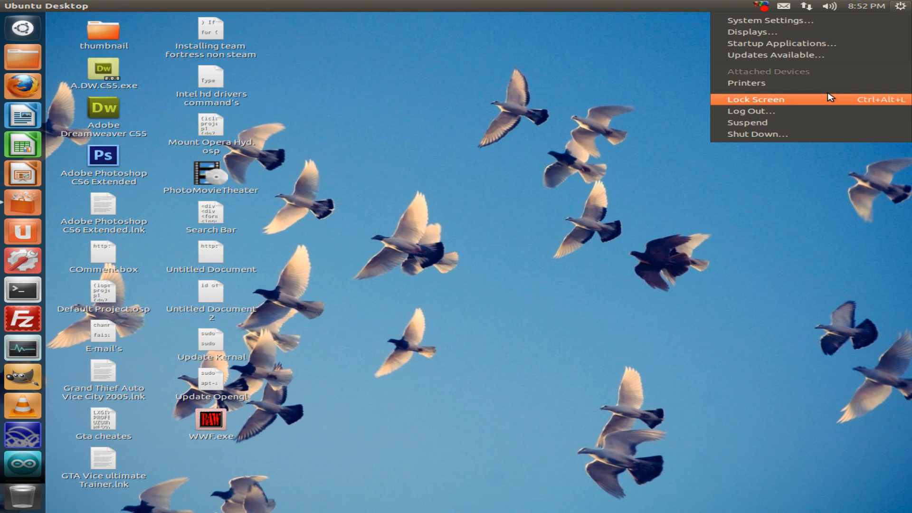
mouse_move(778, 31)
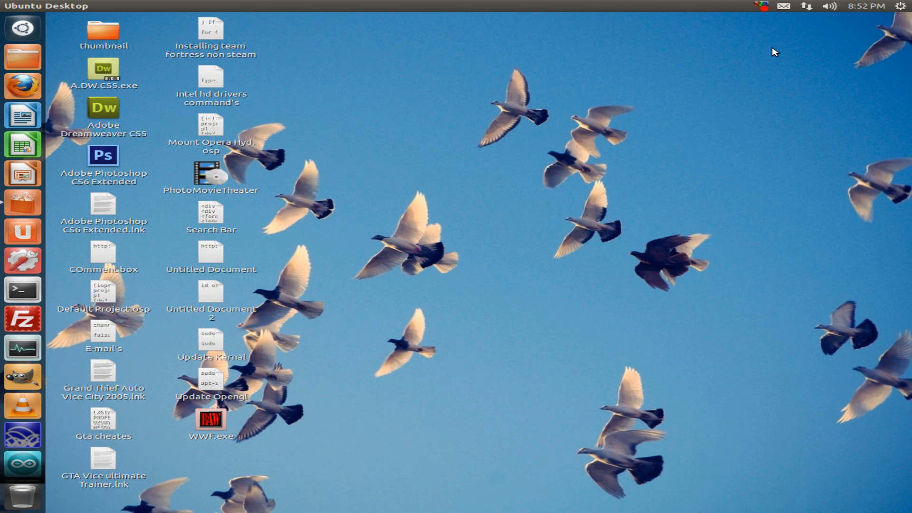
mouse_move(770, 46)
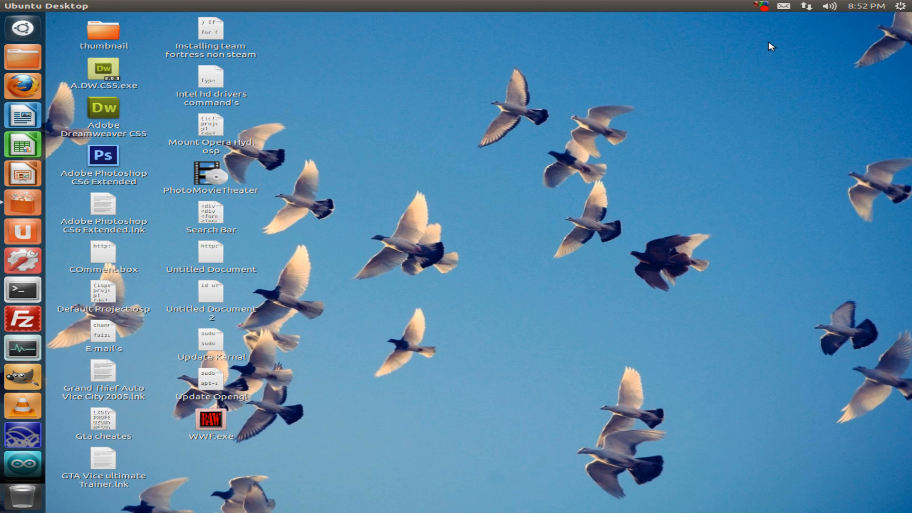
View the Details overview with Intel 845G graphics in System Settings, then close it
left_click(22, 261)
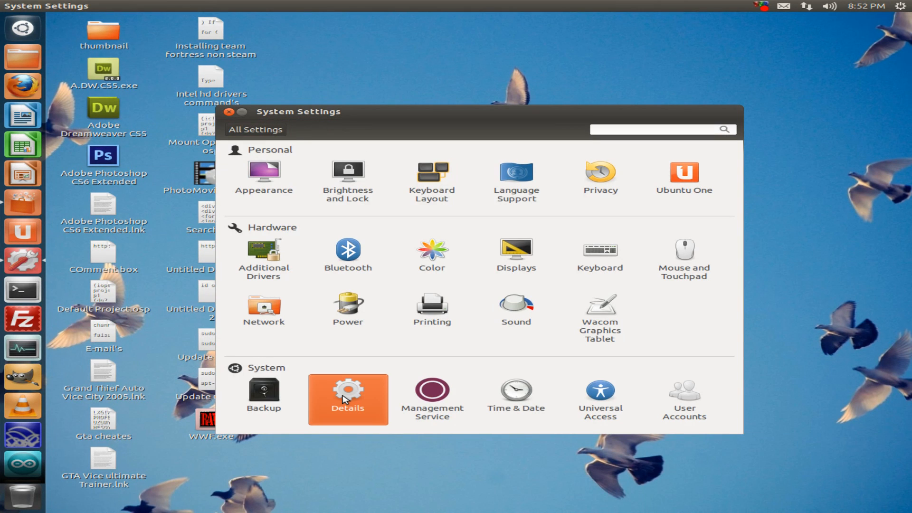
left_click(347, 399)
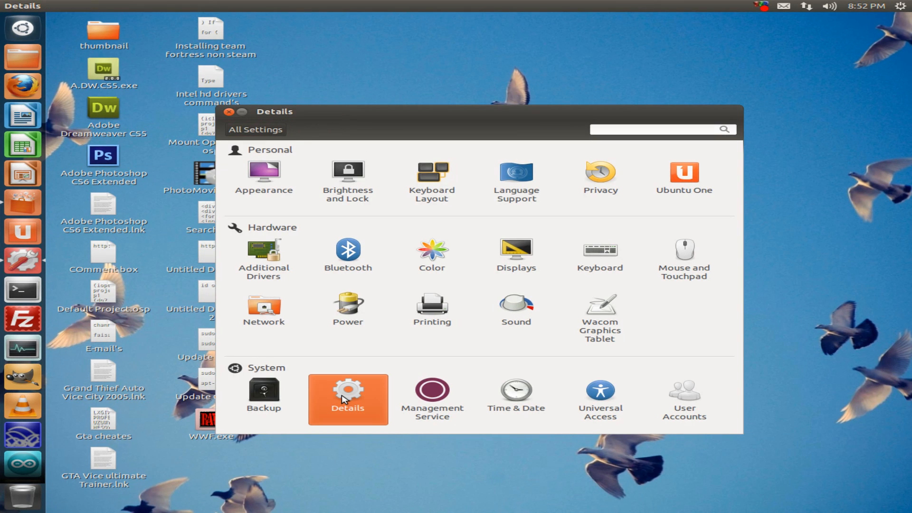
left_click(348, 390)
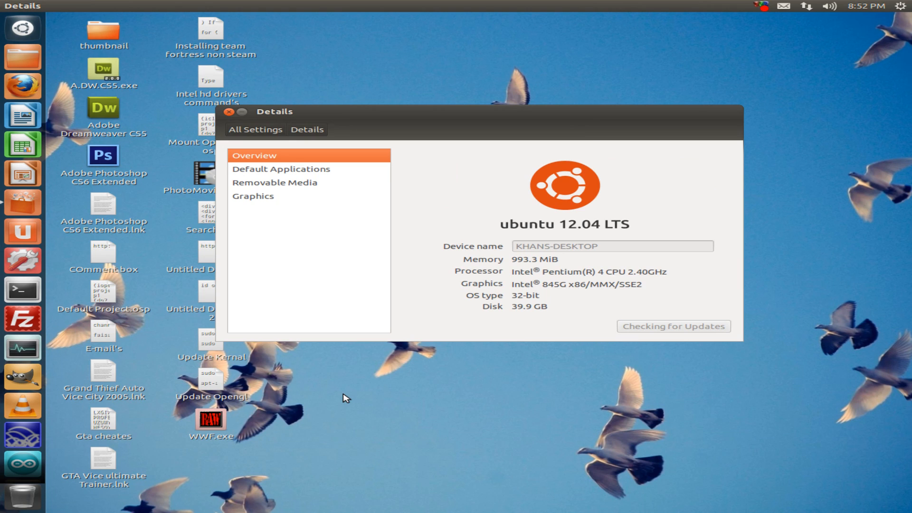
mouse_move(514, 285)
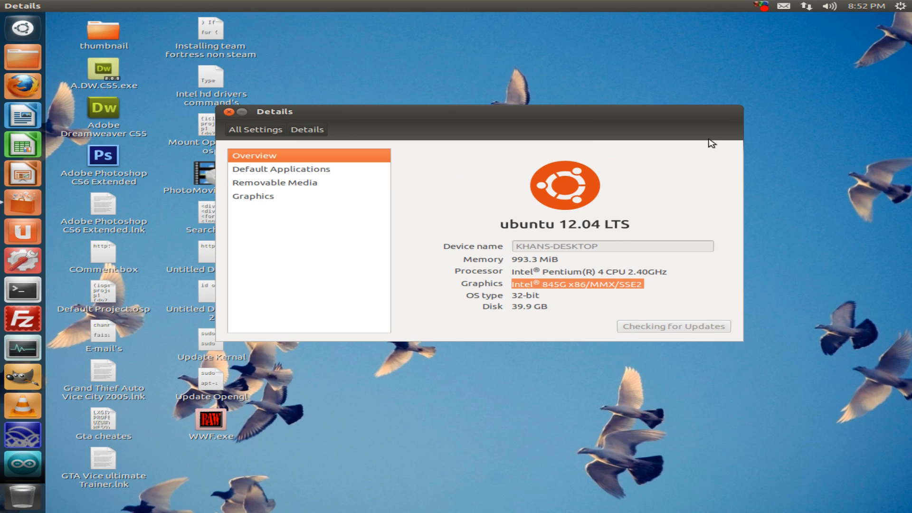
mouse_move(695, 153)
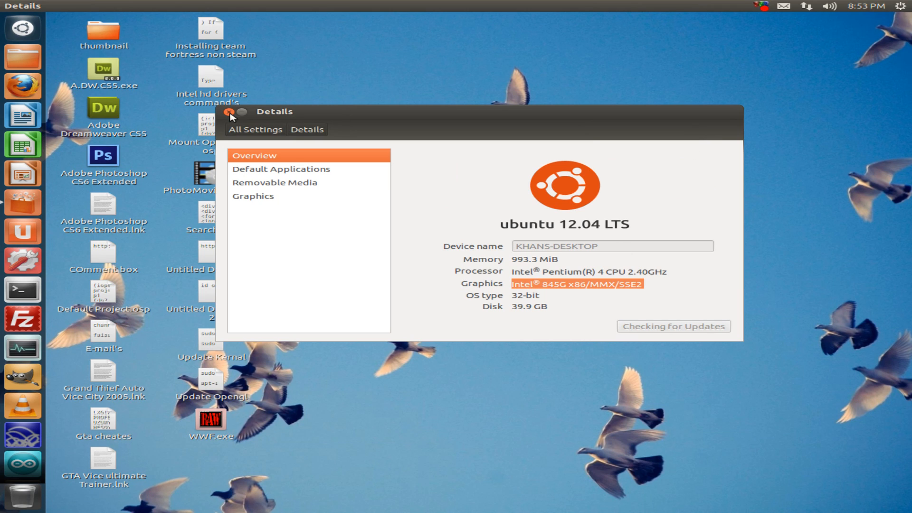
left_click(232, 112)
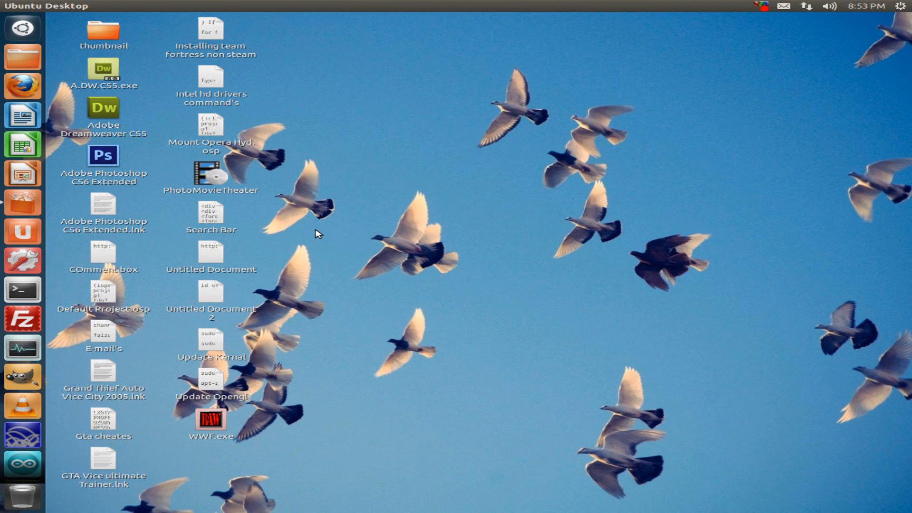
mouse_move(317, 223)
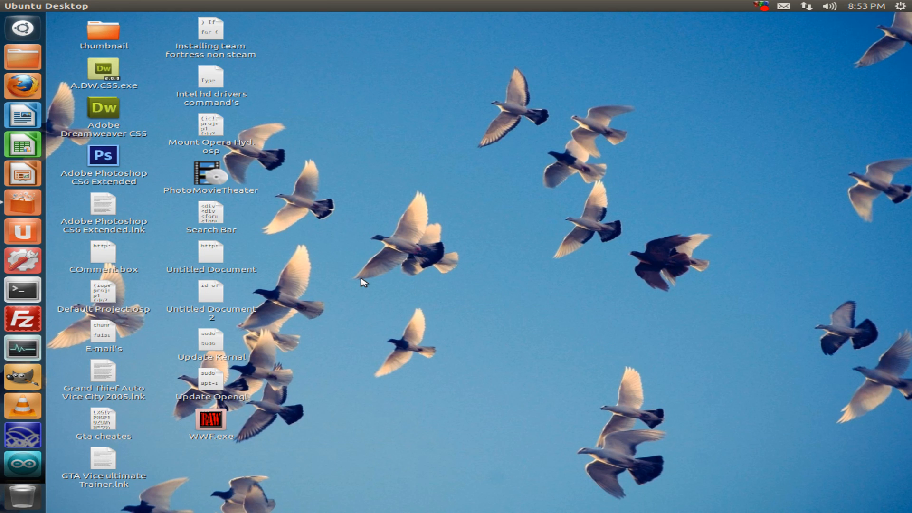
mouse_move(363, 284)
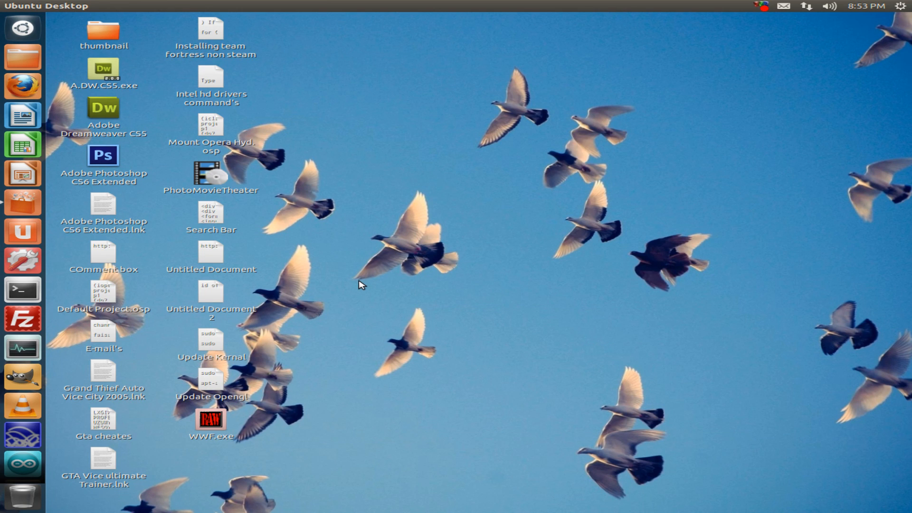